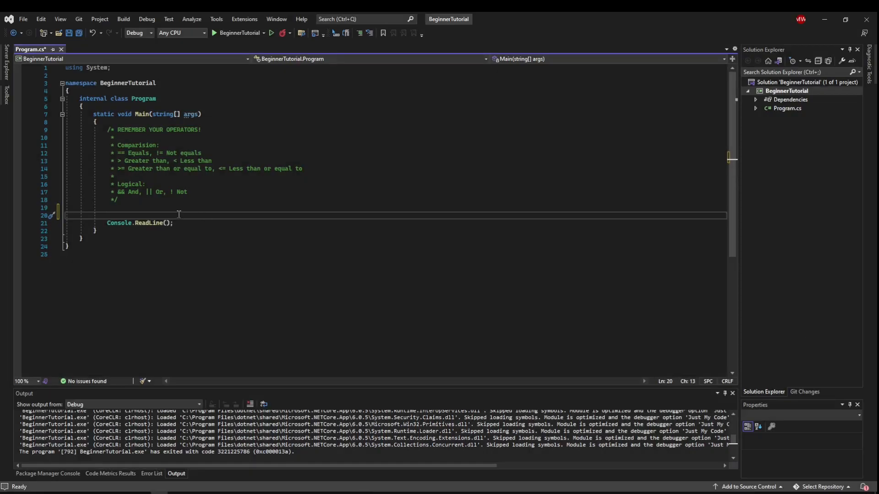
Add an empty for() loop with braces in Main and start a '//part 1' comment above it.
type("for()")
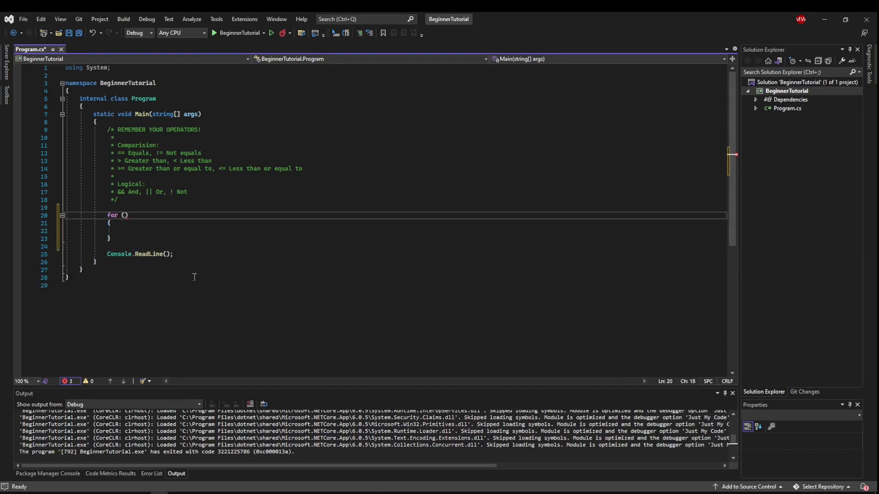
mouse_move(275, 302)
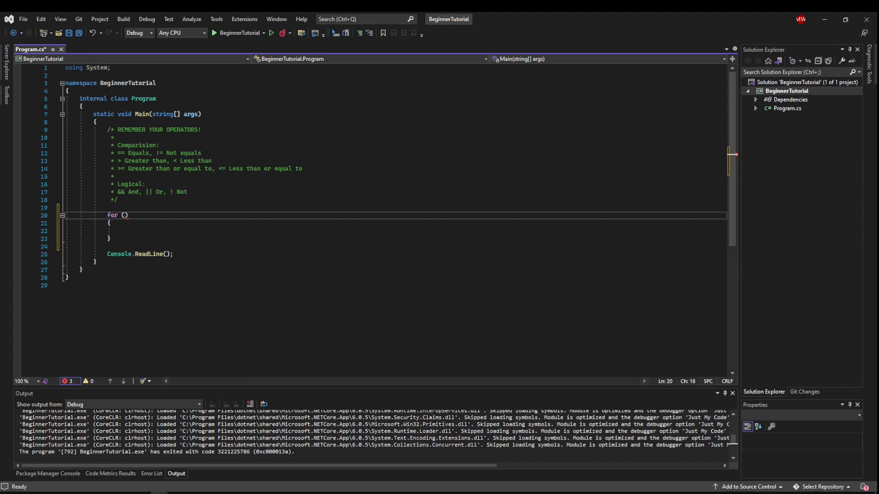
type("//part 1")
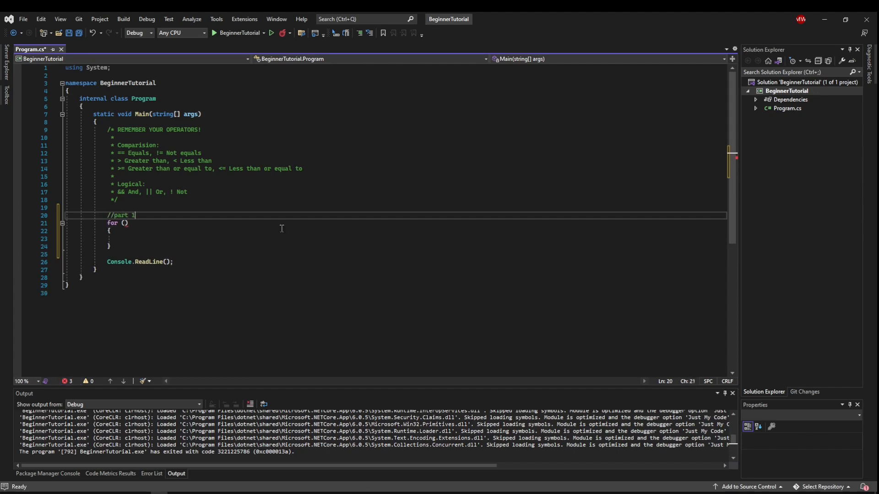
Write the part 1 comment on declaring a loop variable and start the part 2 condition comment.
type(": declare a loop variable, usually used")
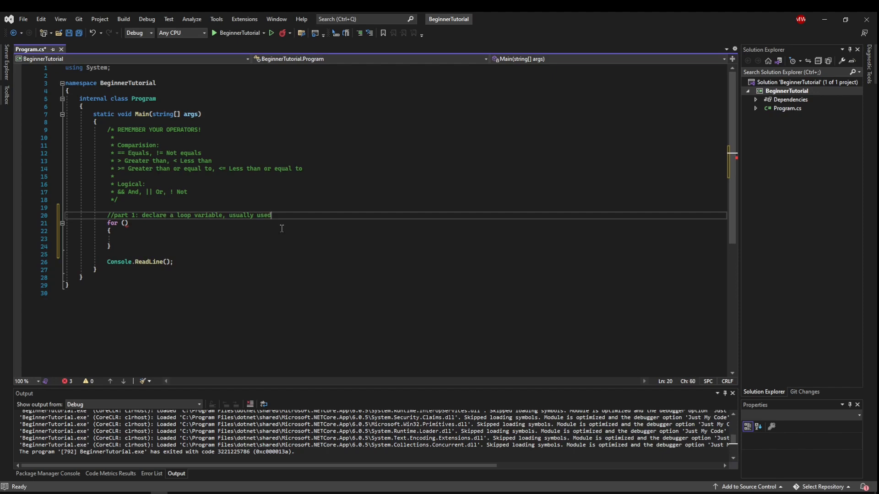
type("to keep track of where we are in the")
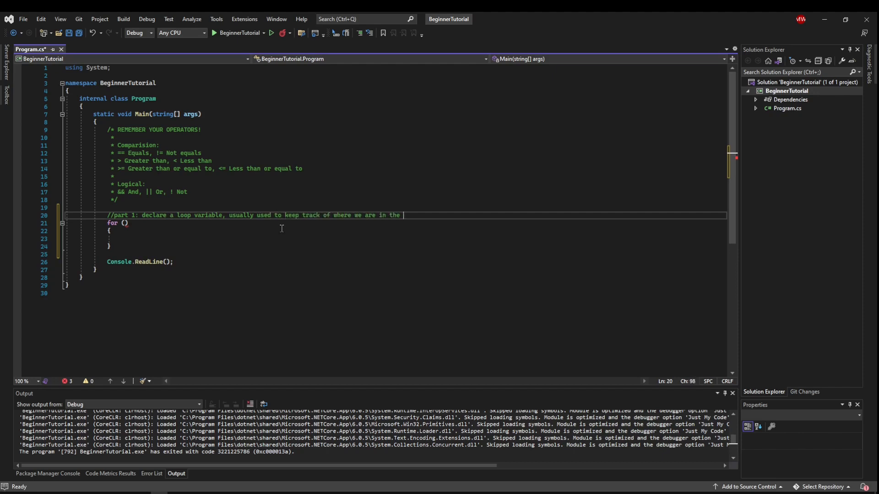
type("loop")
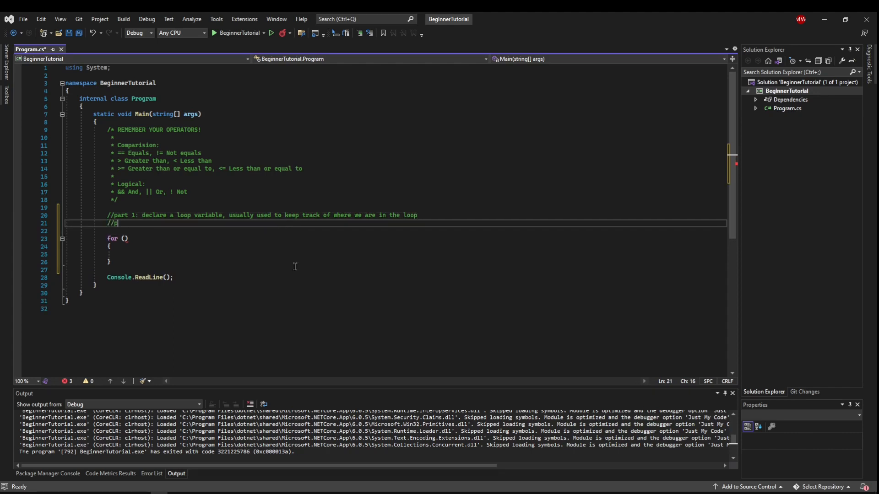
type("part 2: defin")
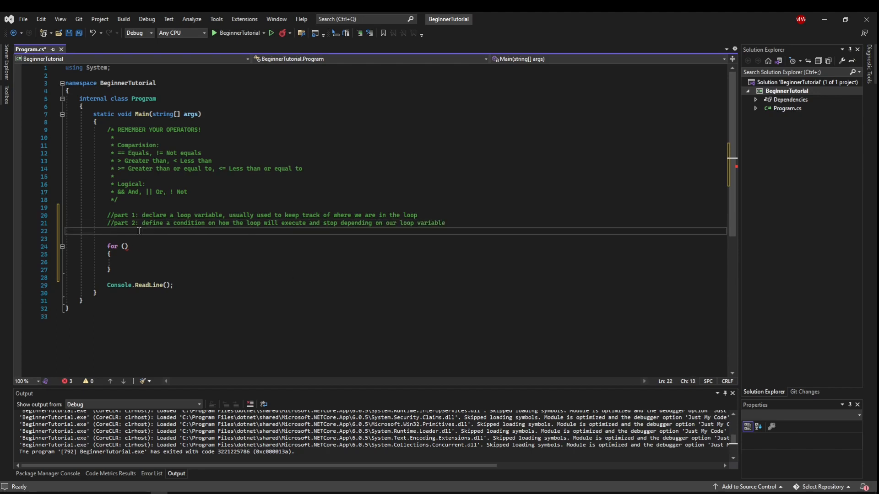
Write the part 3 comment on updating the loop variable every time the loop executes.
type("//part 3: updat")
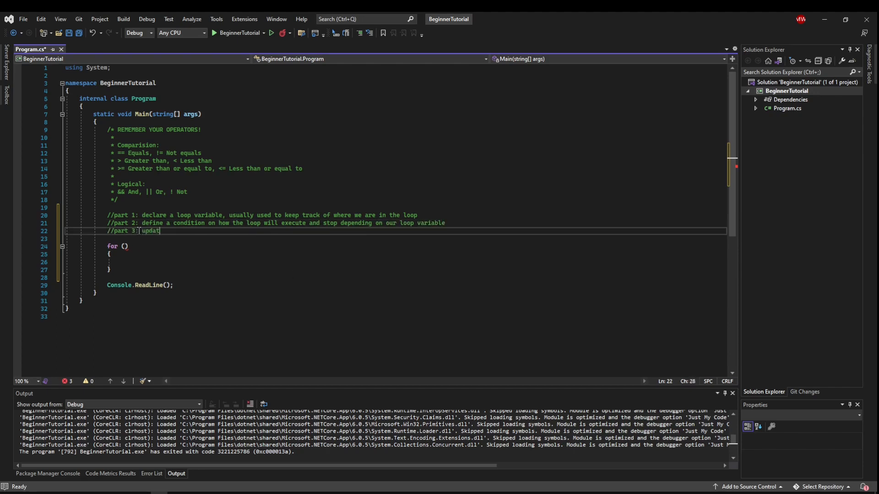
type("e our loop variable which happens at the end of")
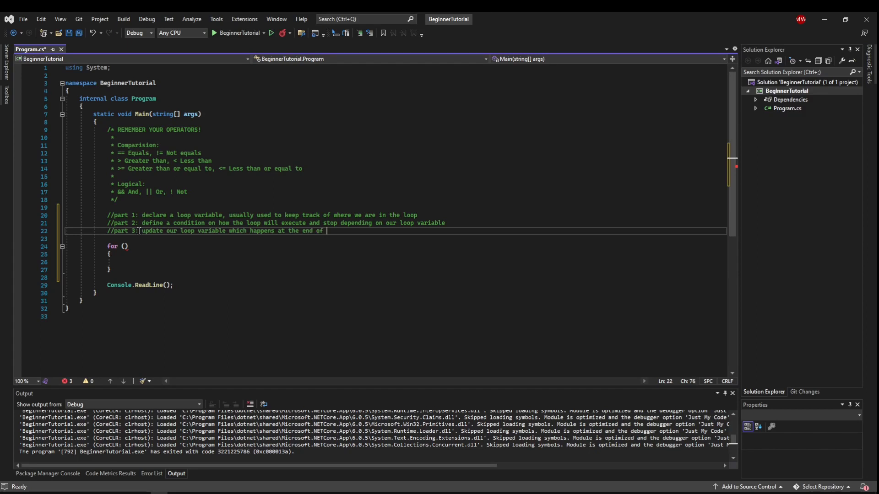
type("every loop execution")
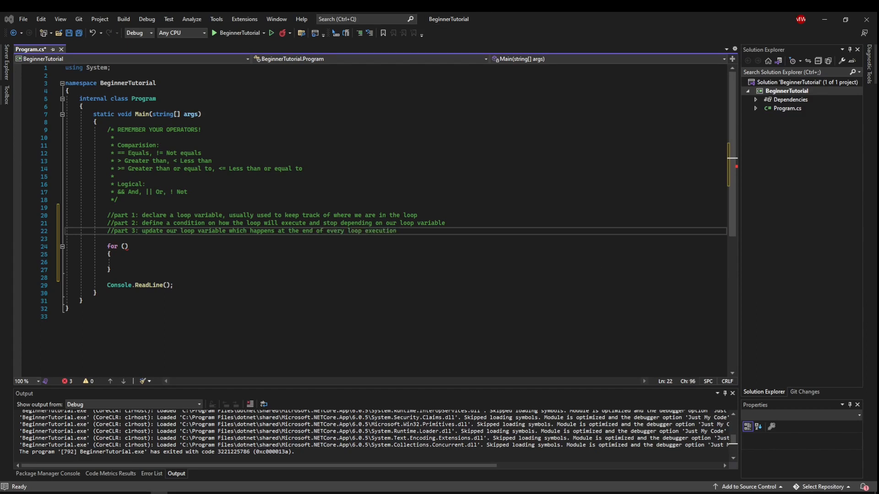
left_click(143, 262)
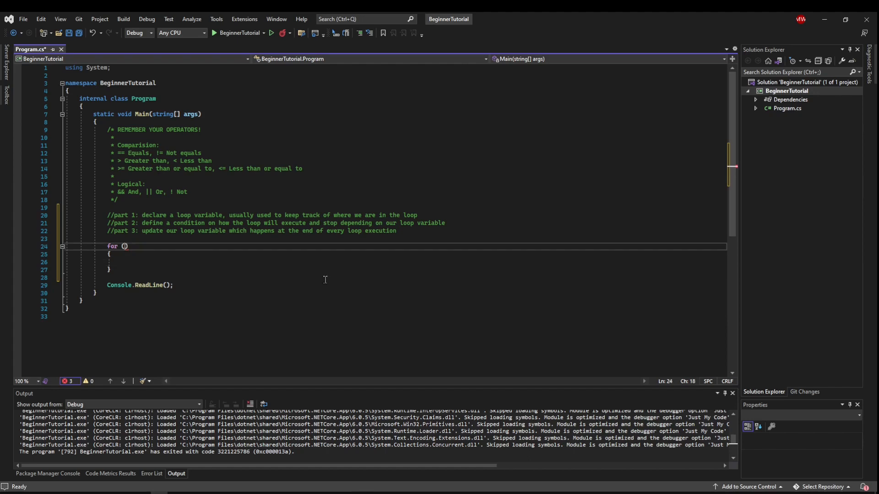
Complete the loop header as for (int i = 0; i < 5; i++).
type("int i = 0")
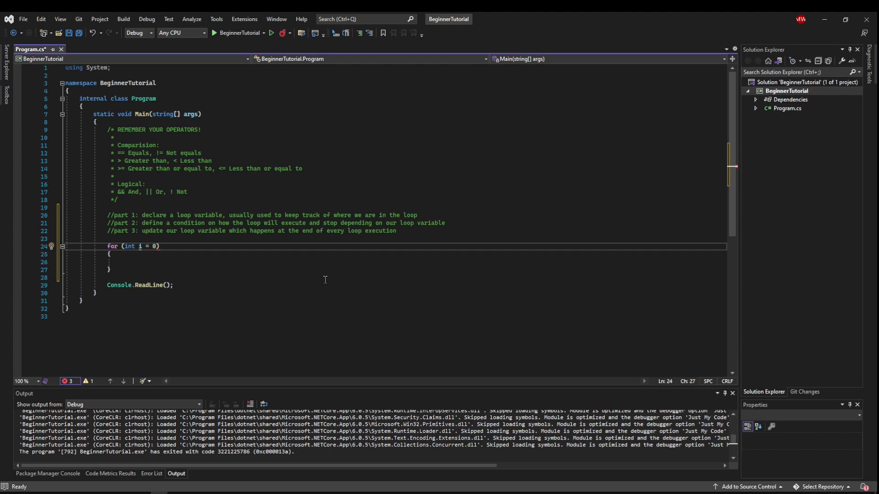
type("\"; \"")
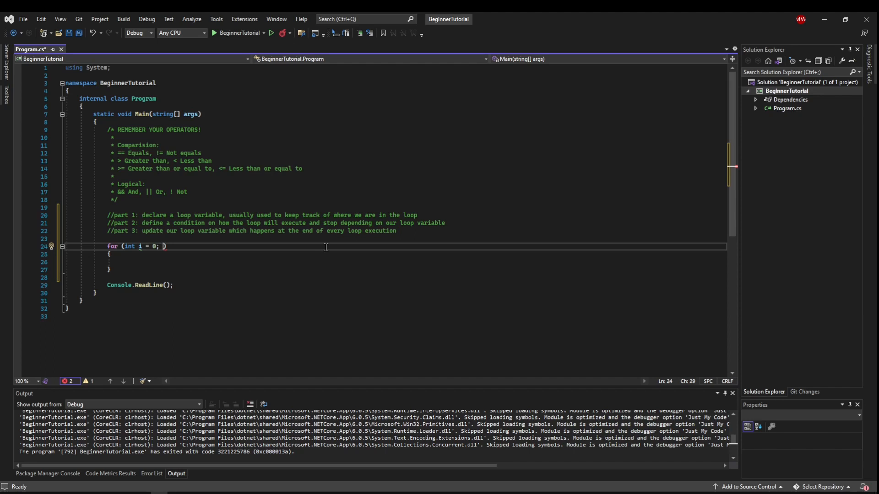
type("i <")
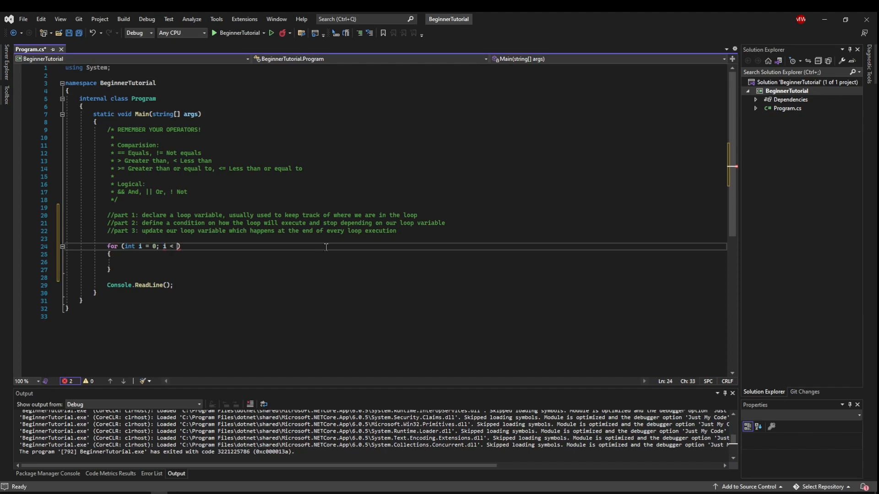
type("5")
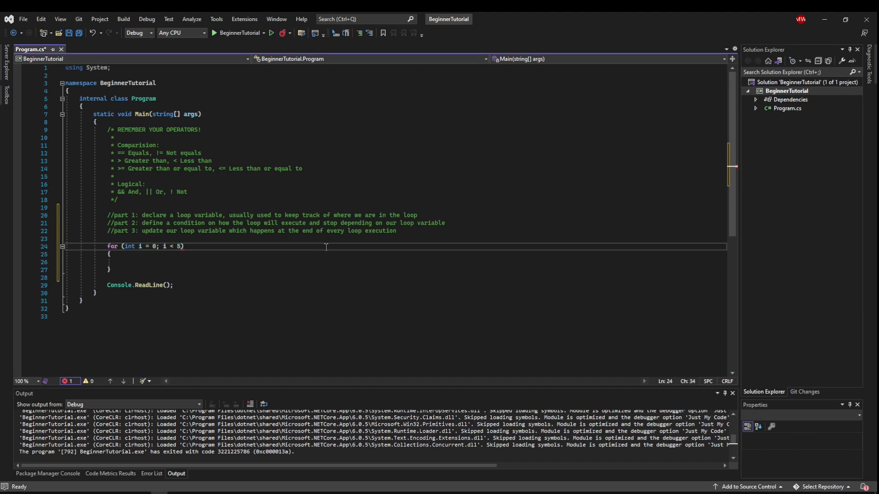
type("\"; \"")
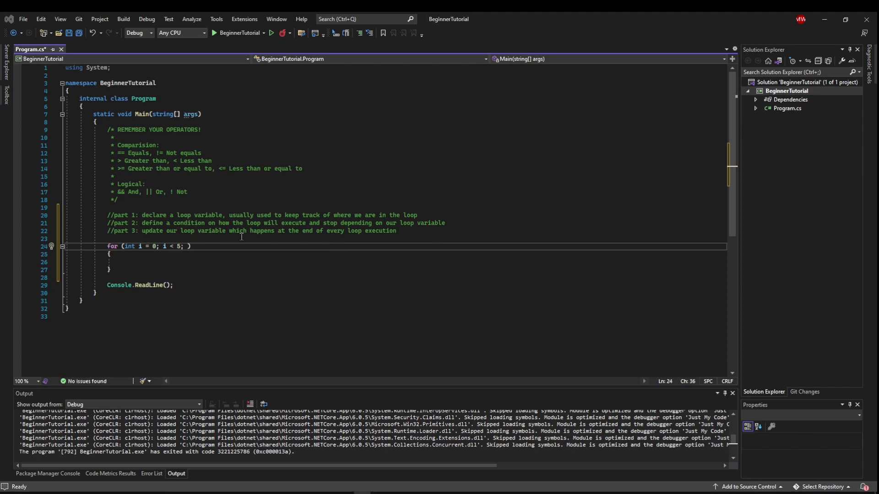
mouse_move(153, 241)
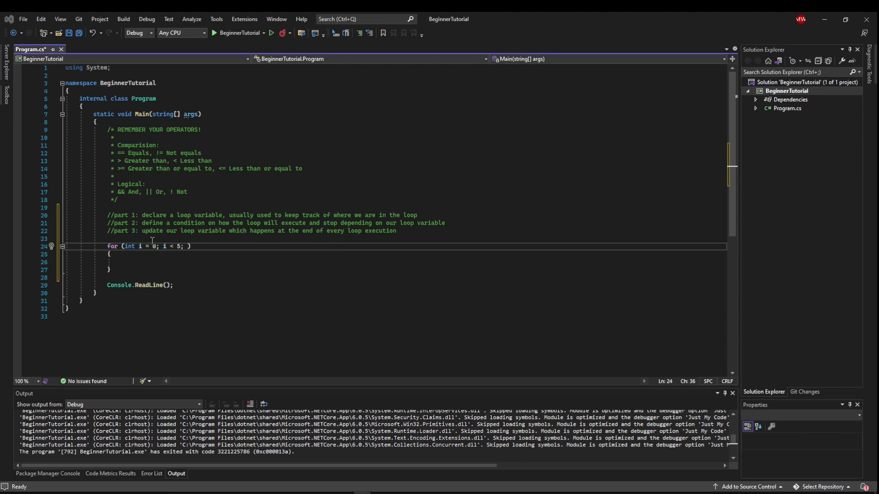
type("i")
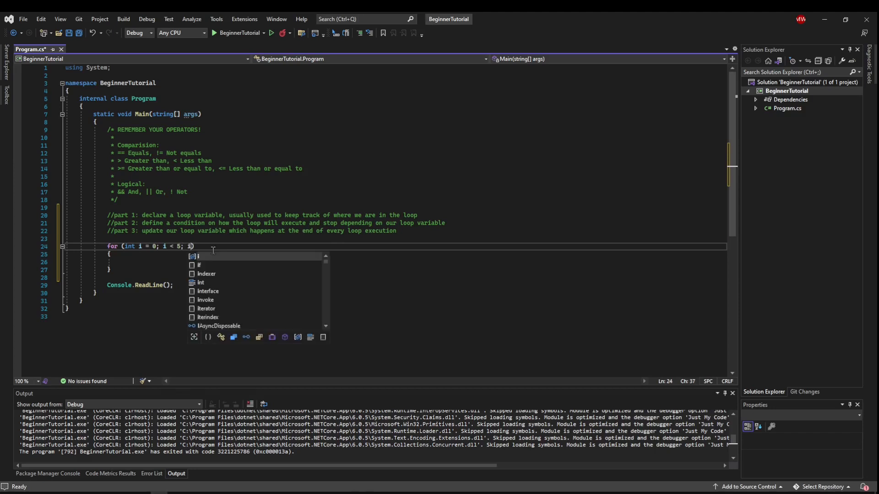
type("++")
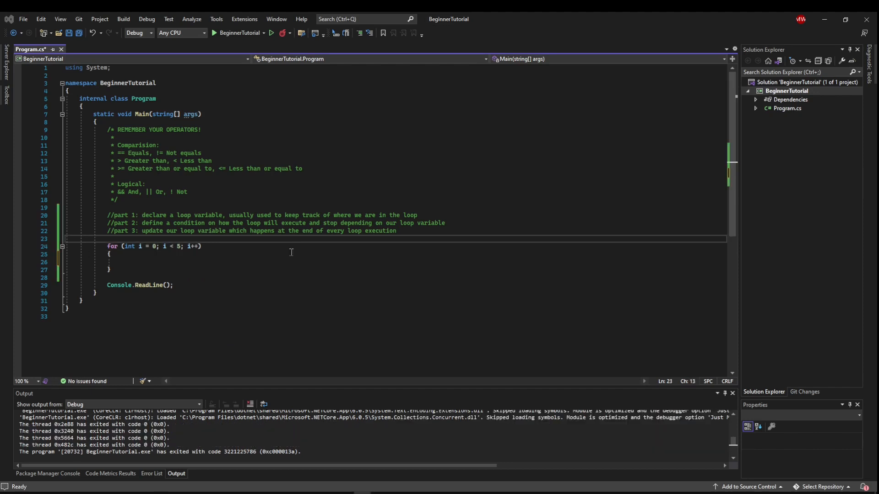
left_click(106, 246)
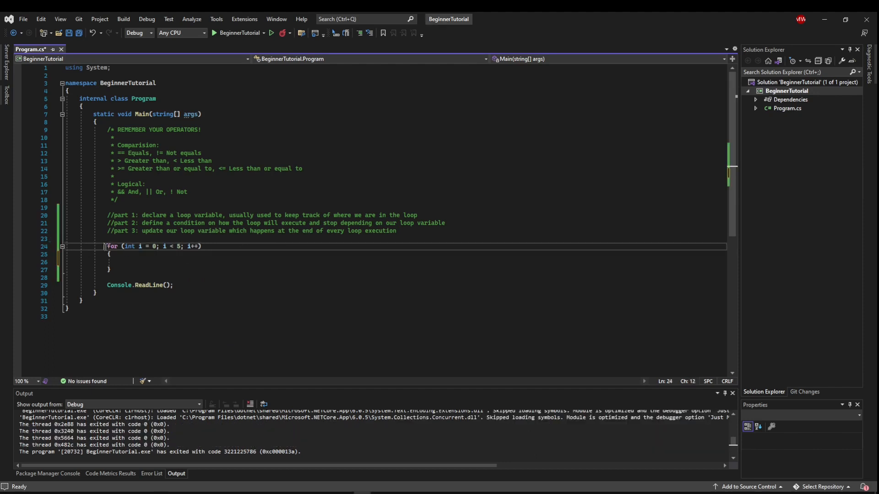
left_click_drag(106, 247, 202, 246)
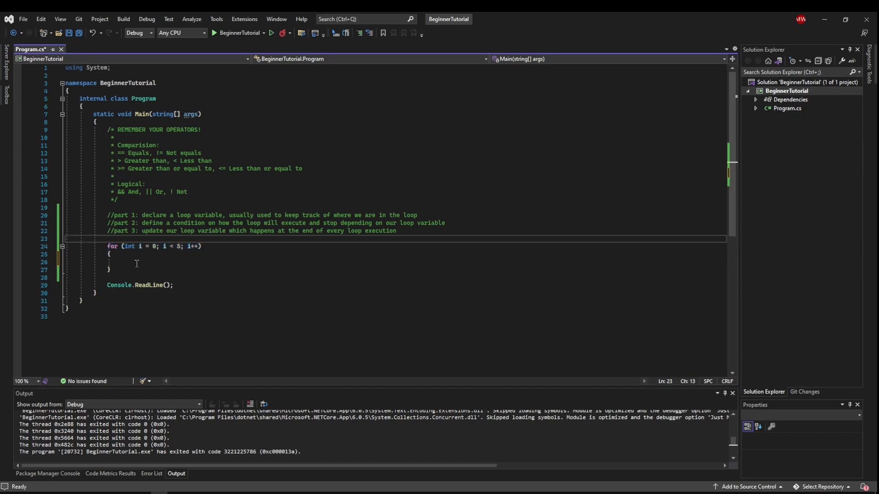
Add Console.WriteLine(i); in the loop body so each iteration prints the counter.
type("Console.WriteLine(i);")
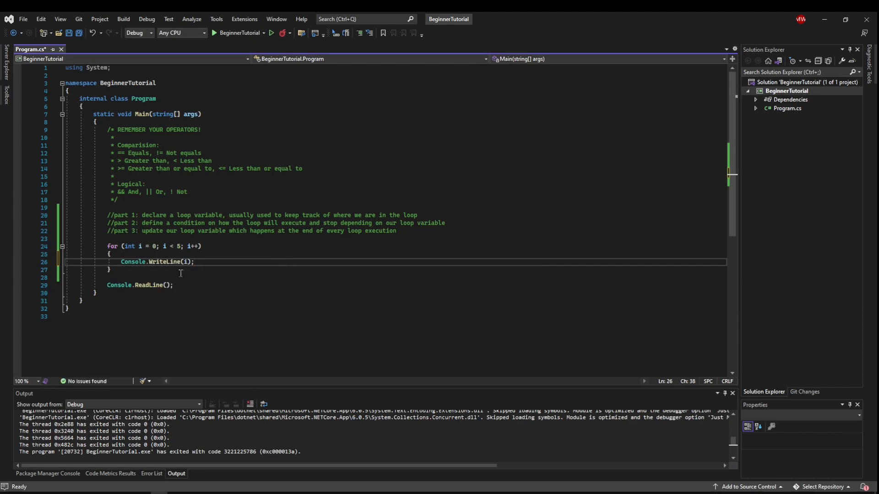
mouse_move(185, 262)
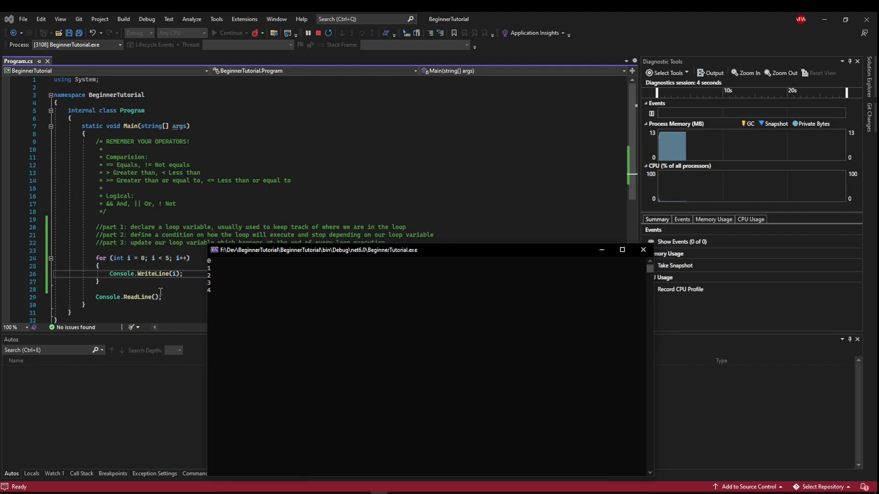
mouse_move(130, 258)
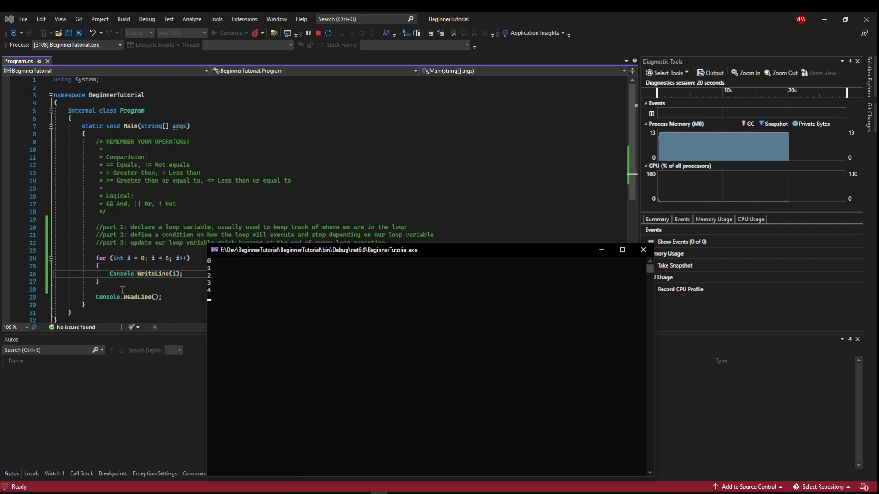
mouse_move(118, 258)
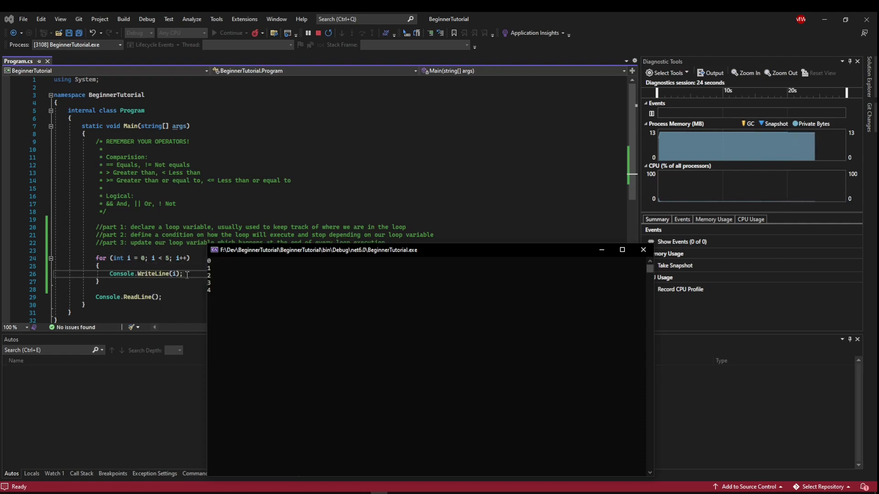
mouse_move(141, 274)
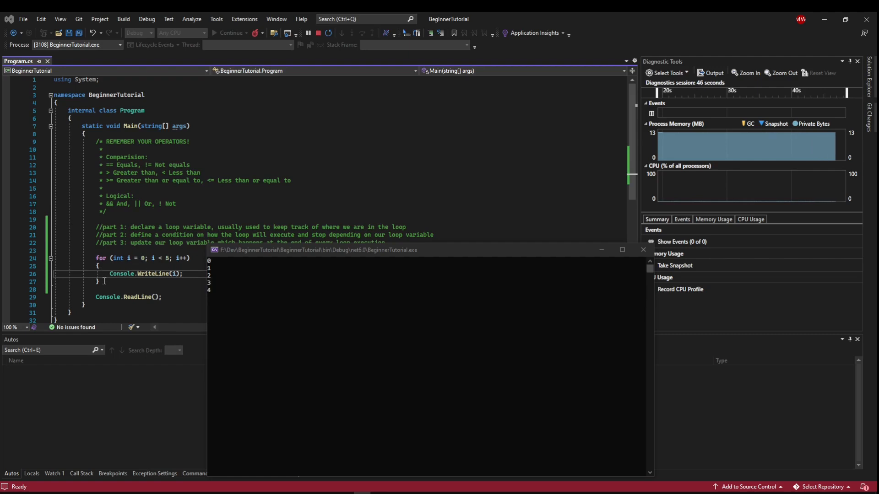
mouse_move(210, 273)
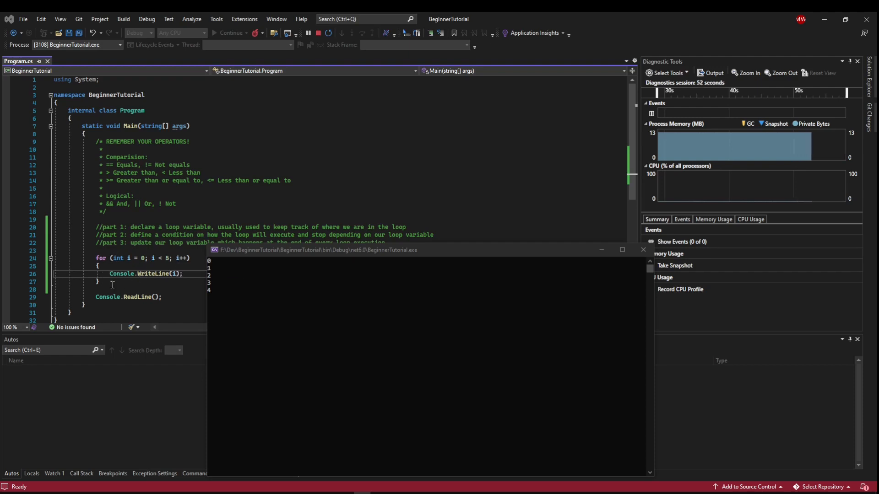
mouse_move(208, 299)
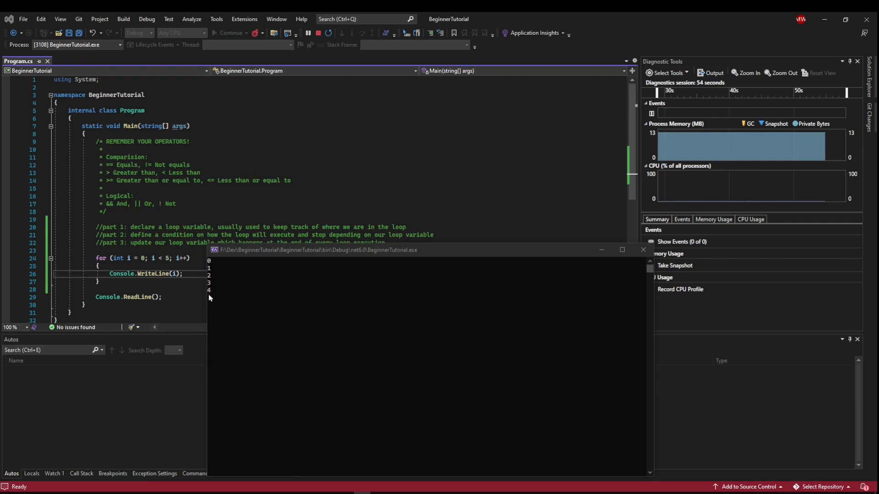
mouse_move(176, 273)
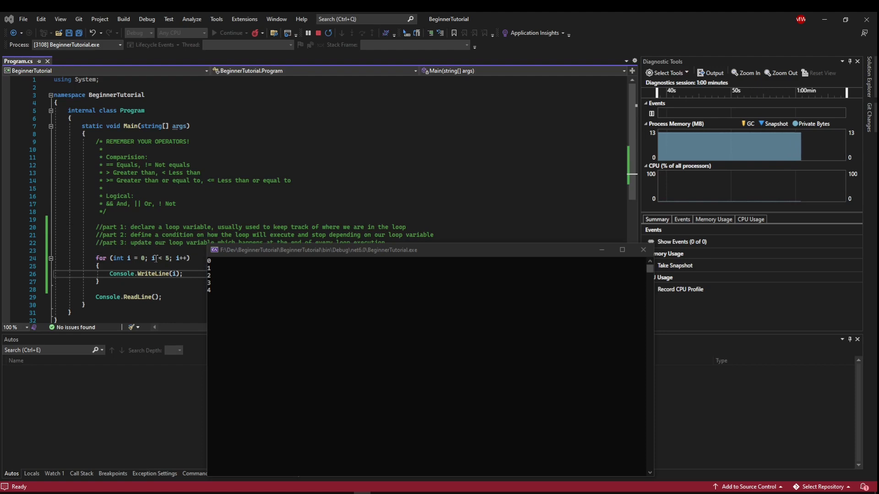
mouse_move(154, 258)
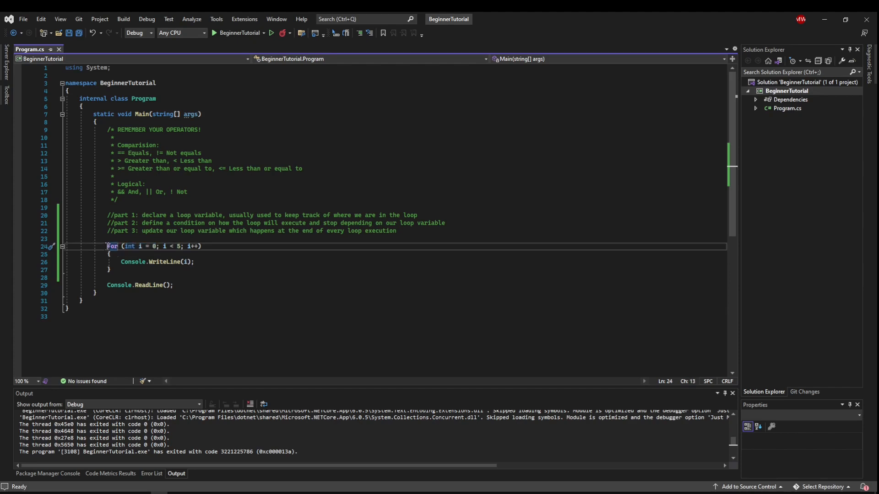
mouse_move(130, 246)
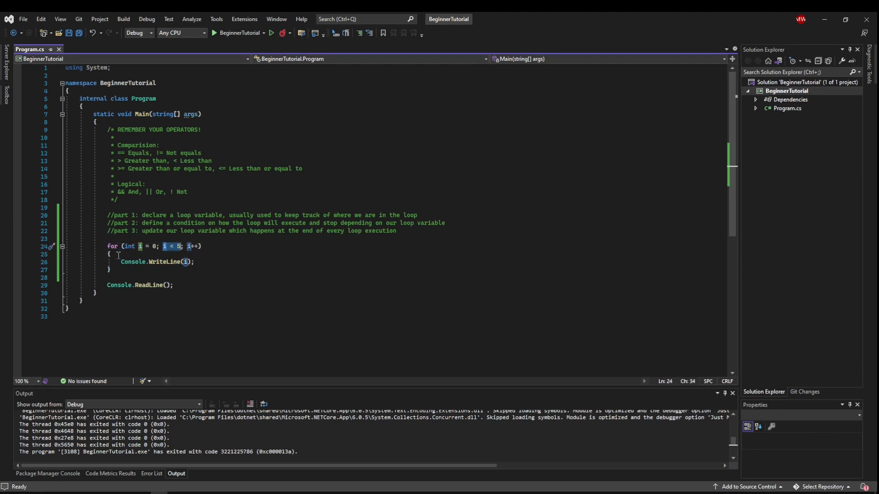
left_click_drag(109, 254, 117, 269)
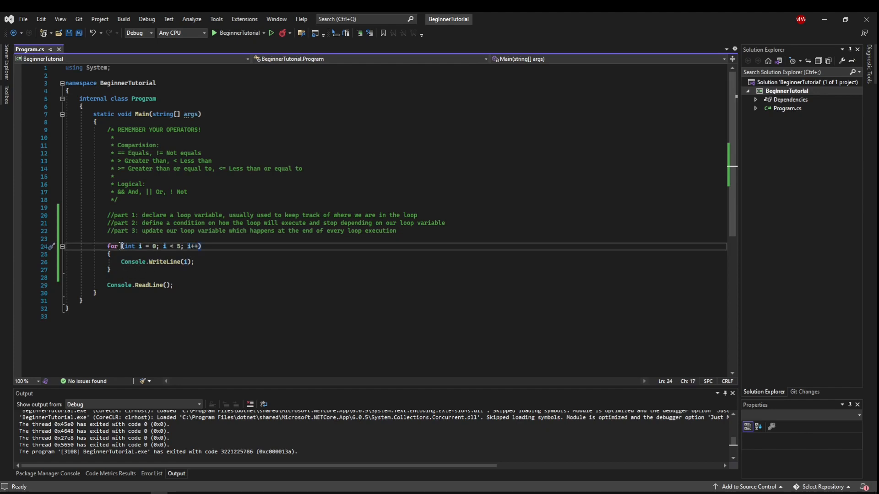
left_click_drag(164, 245, 178, 245)
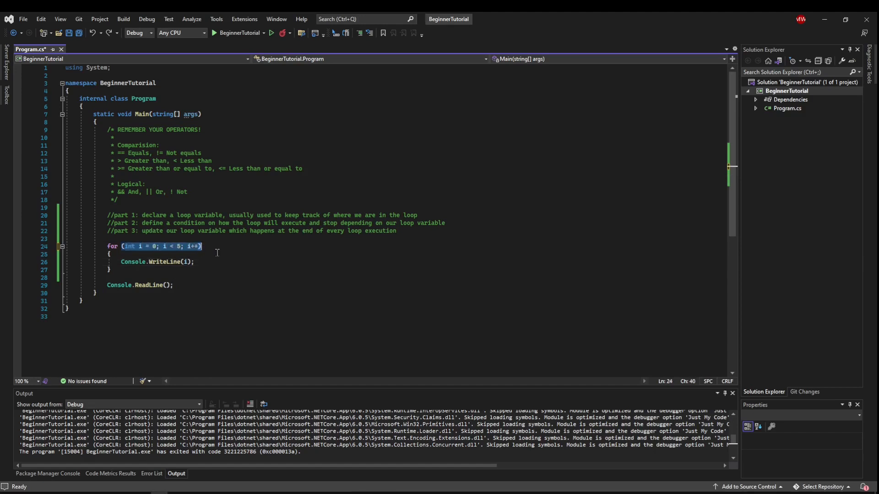
Change i++ to i-- in the header, run it, and close the never-ending loop's console.
left_click(110, 255)
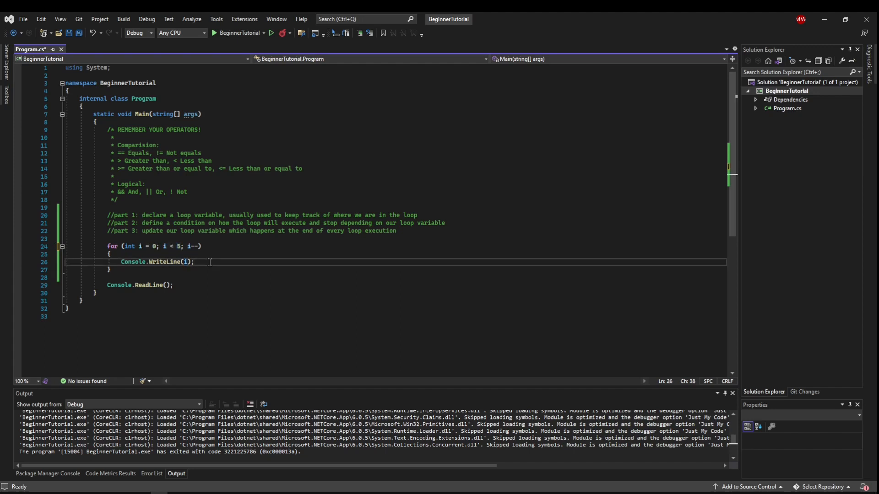
mouse_move(187, 246)
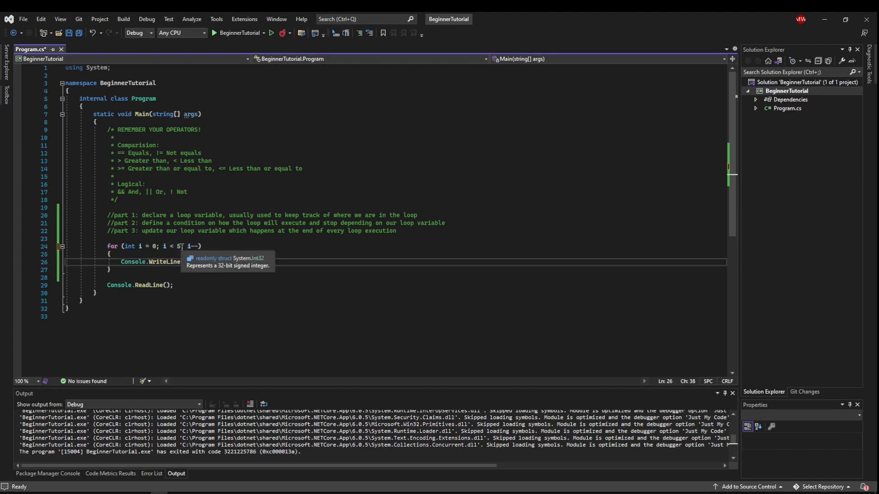
mouse_move(186, 270)
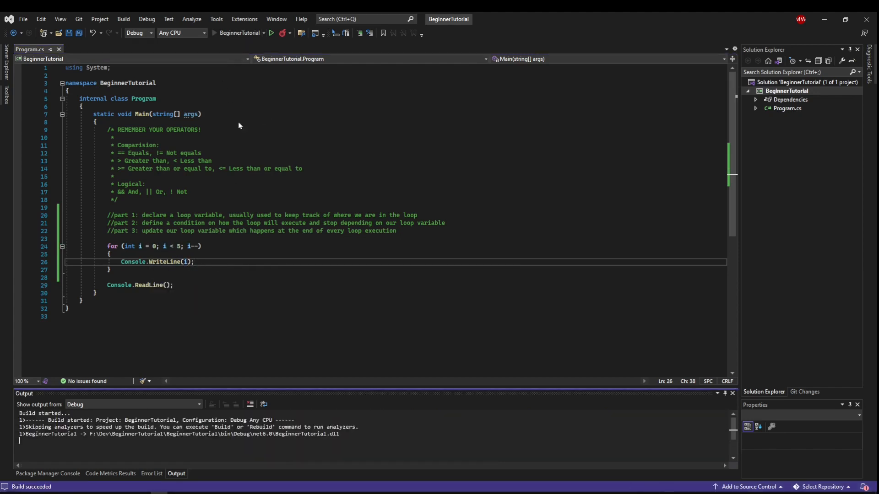
left_click(272, 33)
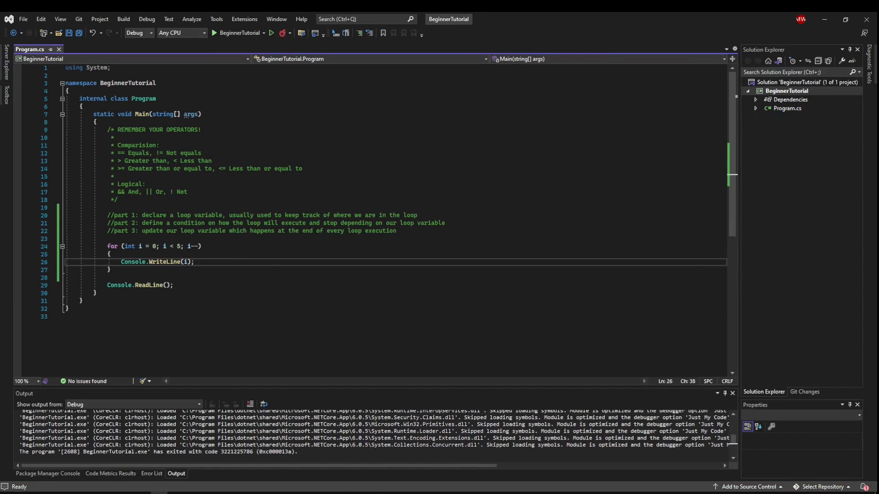
mouse_move(130, 246)
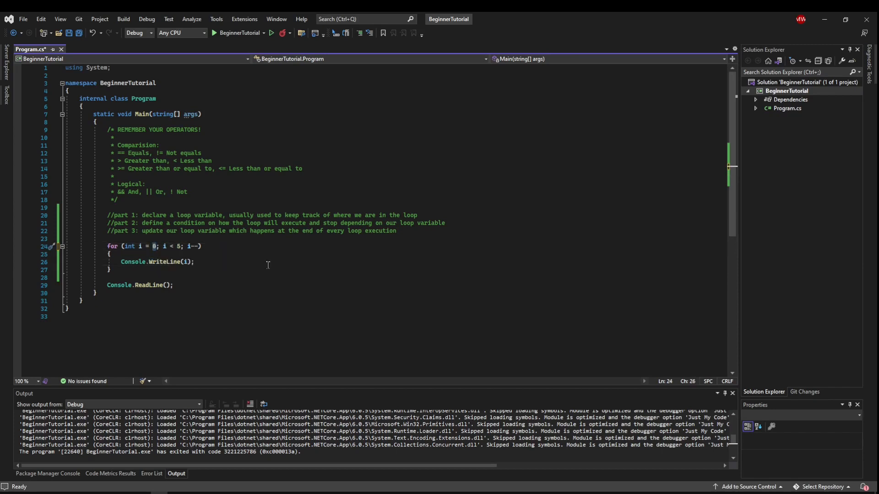
Rewrite the header as for (int i = 10; i >= 0; i -= 2) and run to see the countdown.
type("10")
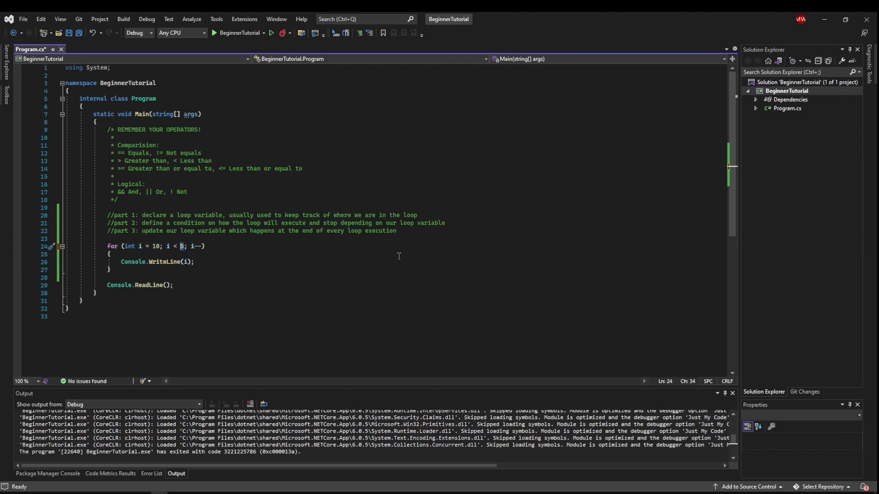
key("Backspace")
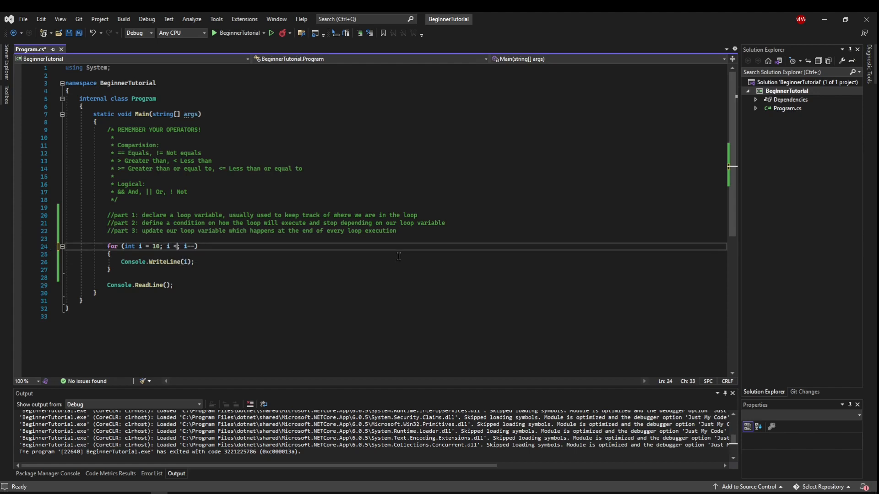
type(">= 0")
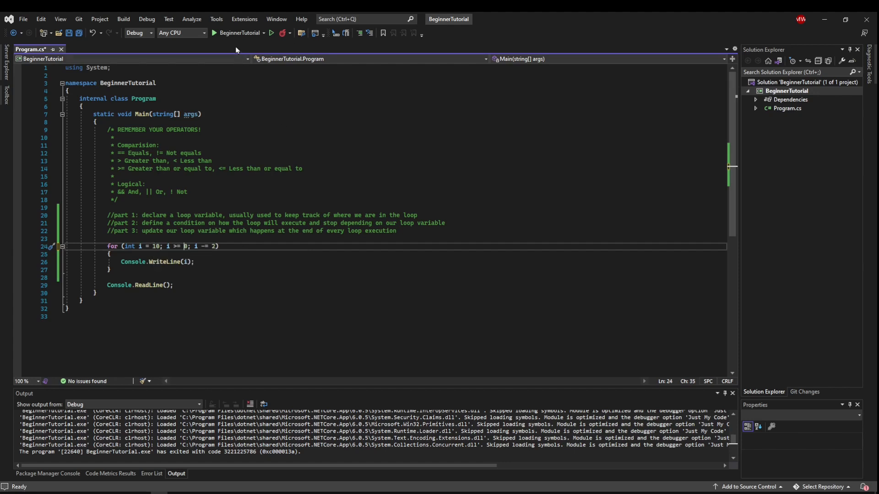
left_click(212, 33)
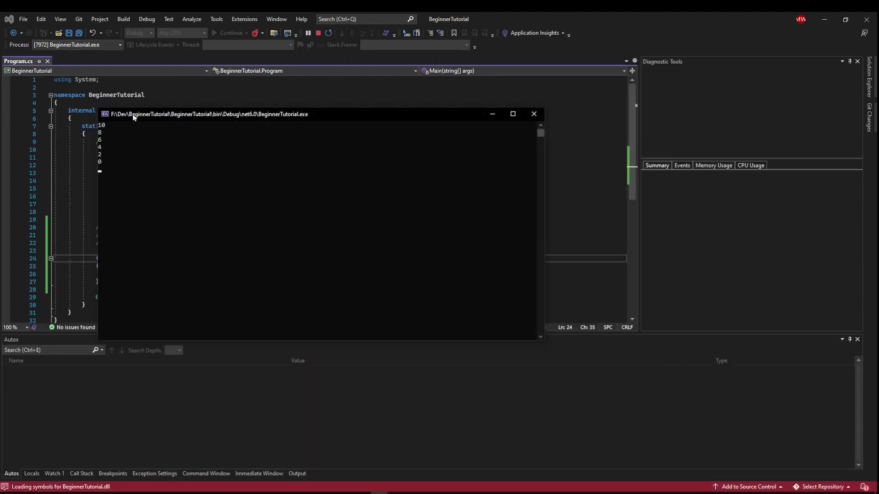